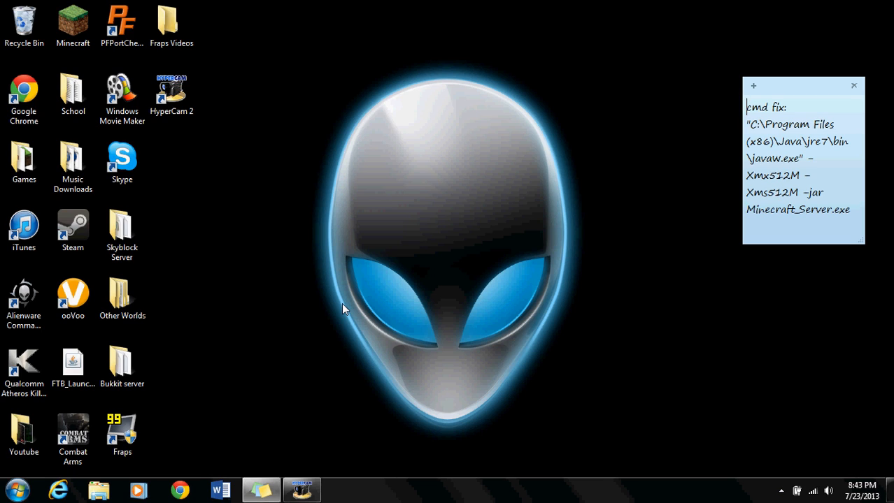
{"action": "mouse_move", "coordinate": [294, 386]}
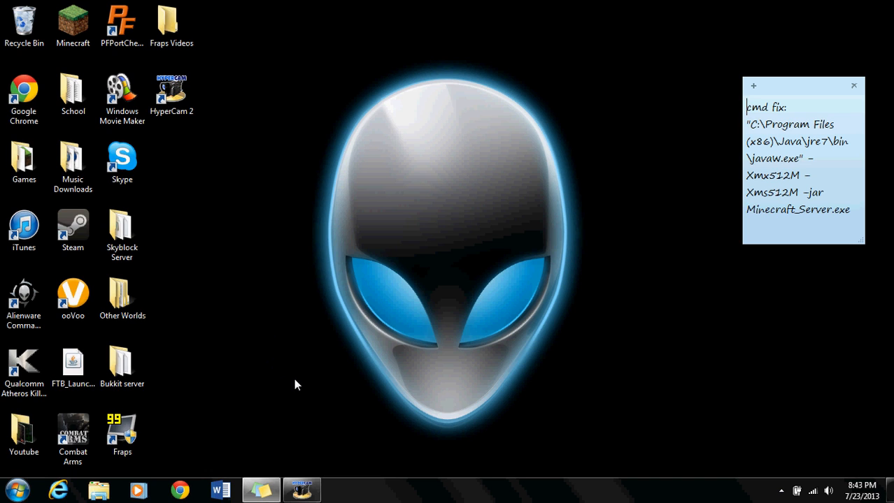
Step: Create a new desktop folder and name it BUKKIT
{"action": "right_click", "coordinate": [295, 386]}
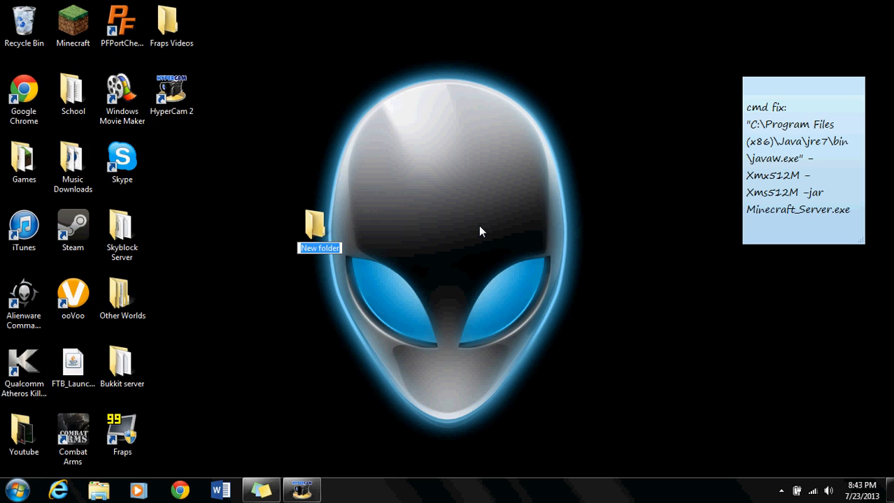
{"action": "type", "text": "BUKKIT"}
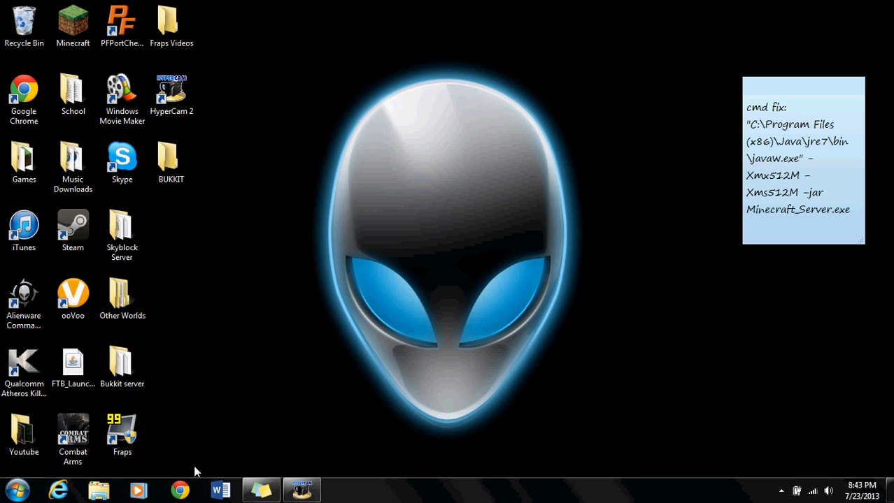
Step: Download CraftBukkit 1.6.2-R0.1 build #2812 from the alternate versions list and keep the jar
{"action": "left_click", "coordinate": [179, 490]}
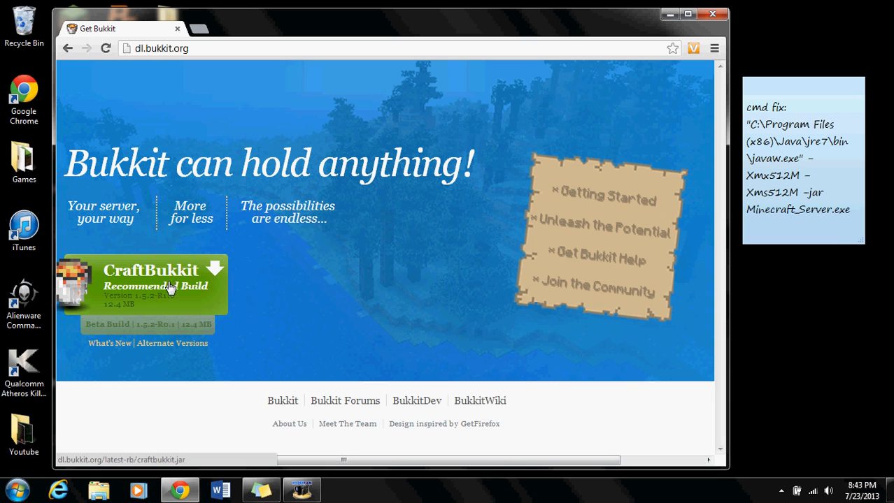
{"action": "mouse_move", "coordinate": [172, 344]}
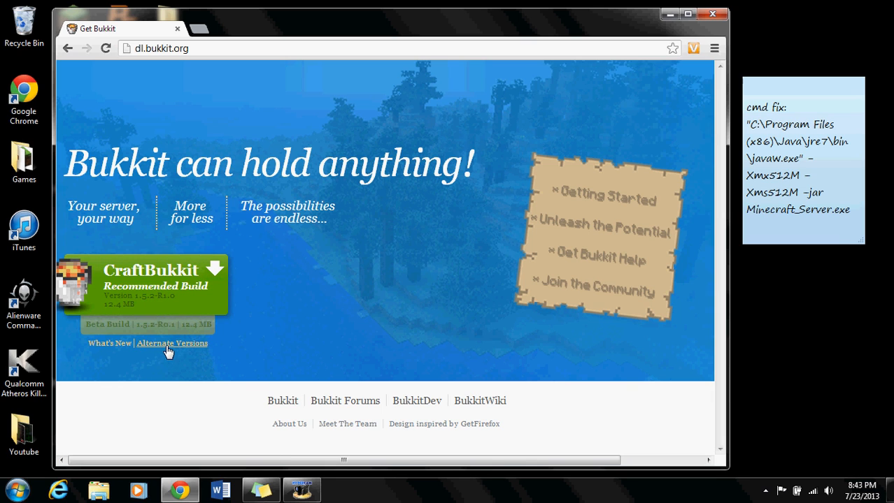
{"action": "left_click", "coordinate": [172, 344]}
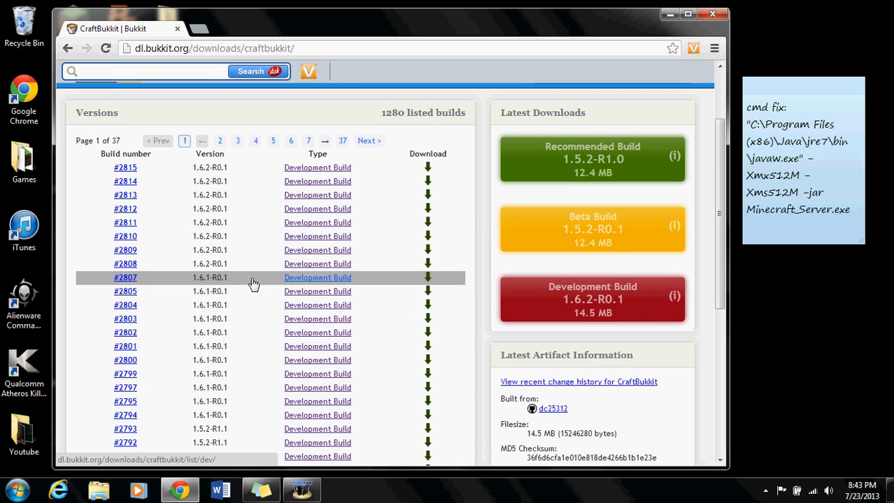
{"action": "mouse_move", "coordinate": [343, 236]}
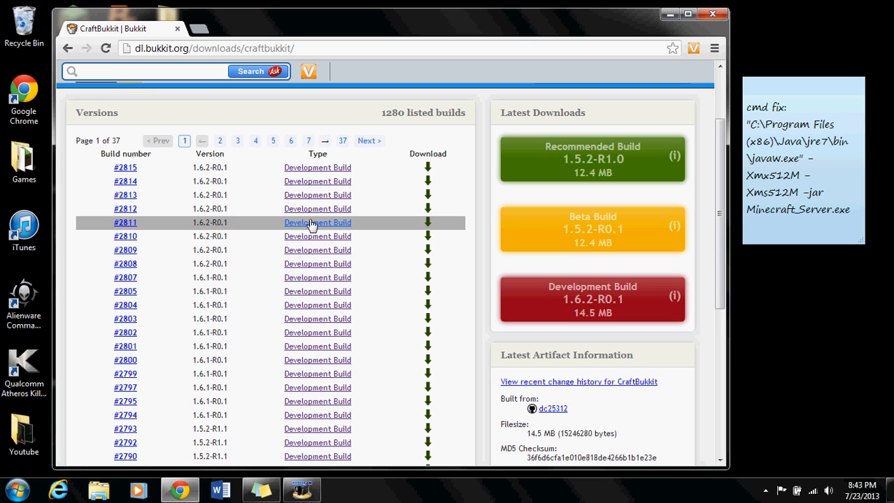
{"action": "mouse_move", "coordinate": [428, 210]}
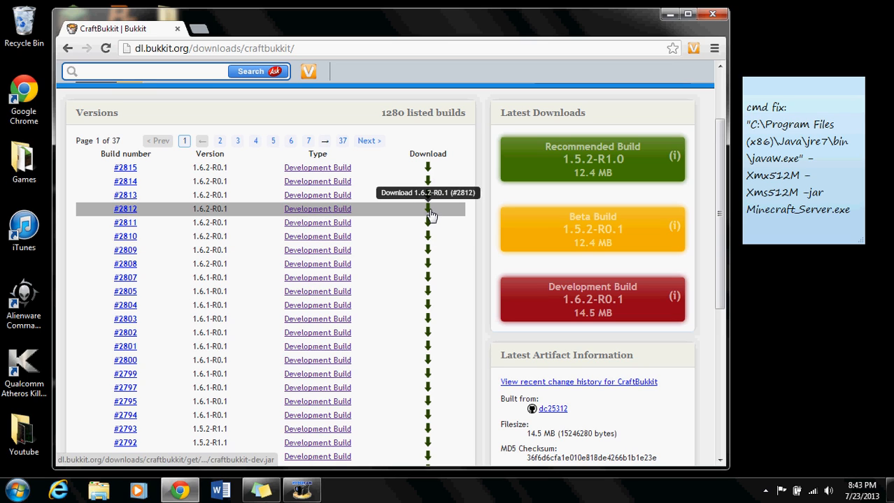
{"action": "left_click", "coordinate": [428, 210]}
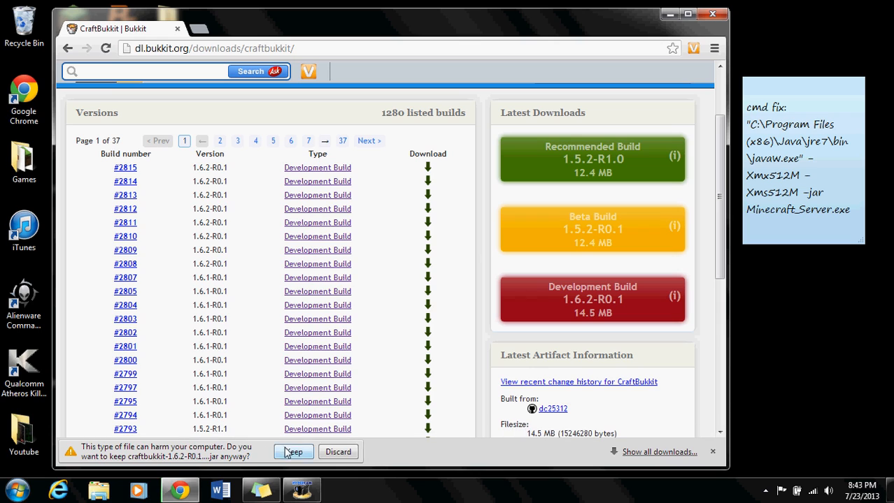
{"action": "left_click", "coordinate": [294, 452]}
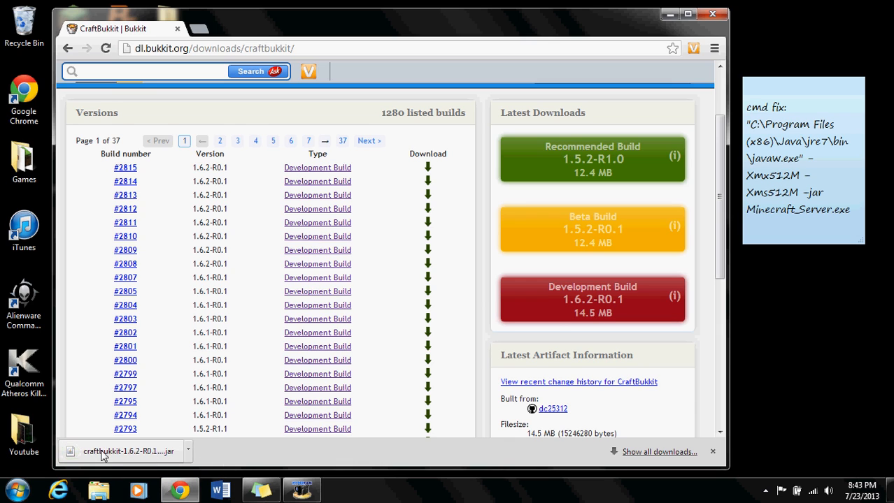
Step: Rename the downloaded jar inside the BUKKIT folder to craftbukkit
{"action": "scroll", "scroll_direction": "down", "scroll_amount": 3}
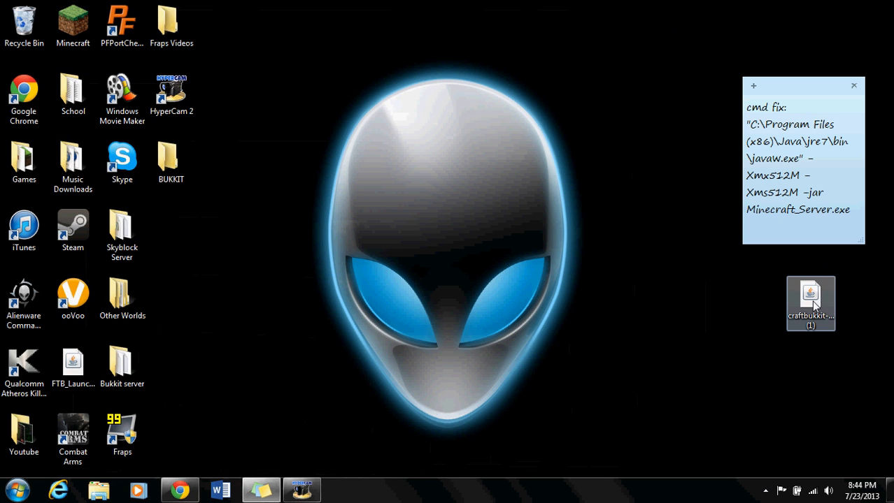
{"action": "left_click", "coordinate": [171, 162]}
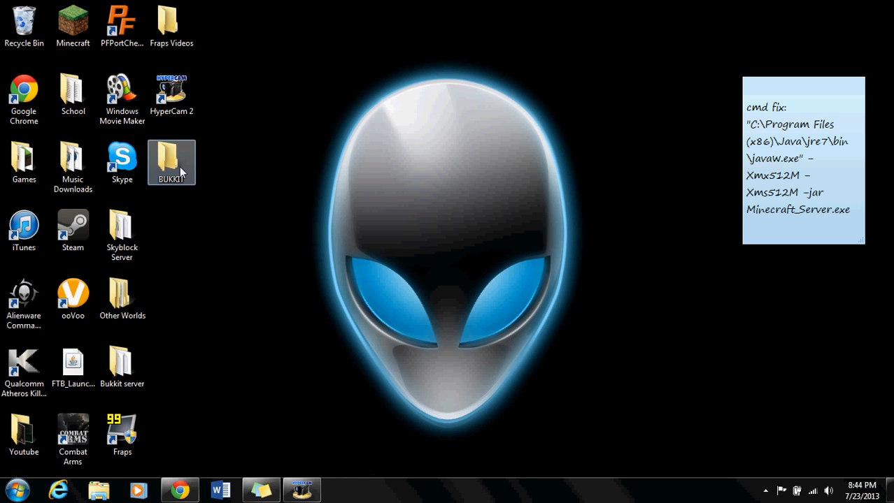
{"action": "right_click", "coordinate": [294, 165]}
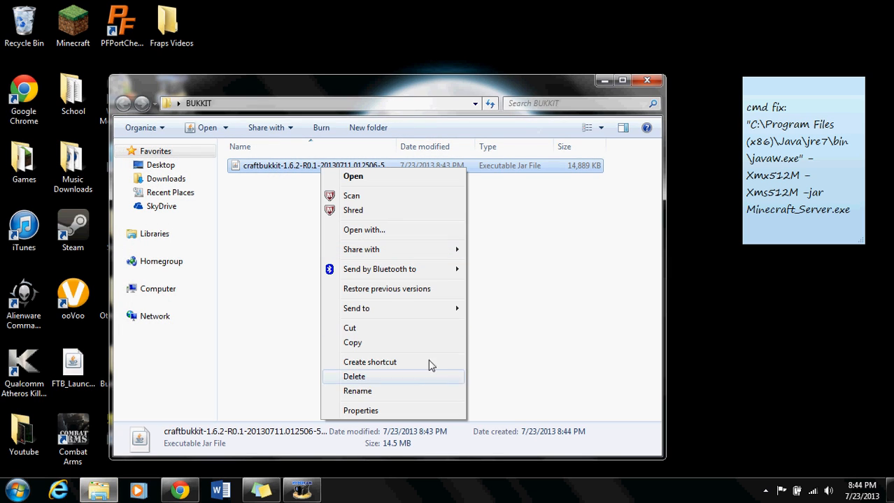
{"action": "left_click", "coordinate": [358, 391]}
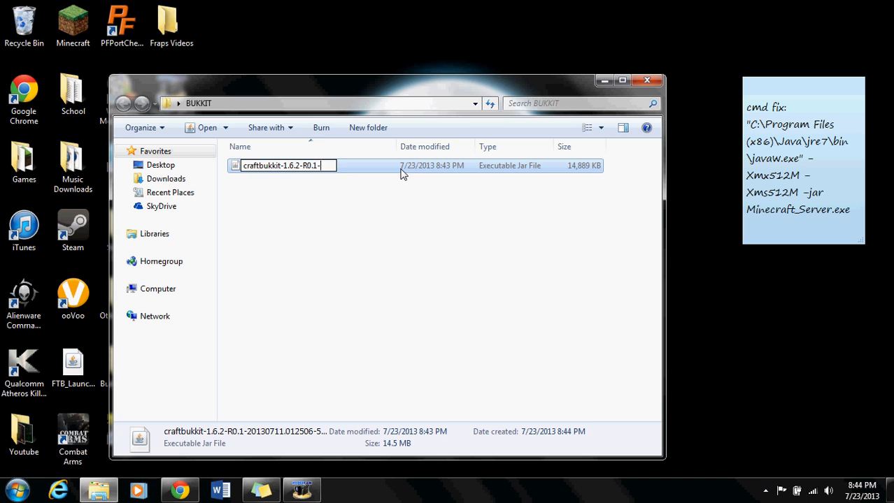
{"action": "type", "text": "craftbukkit"}
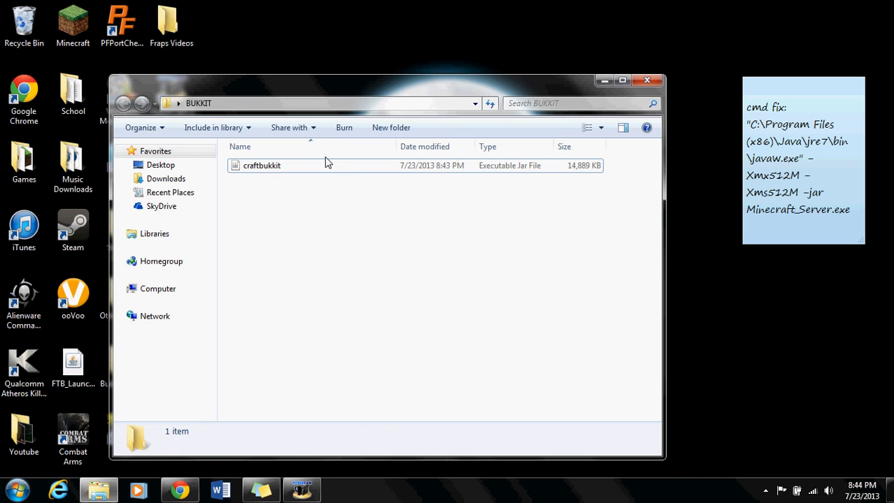
{"action": "left_click", "coordinate": [261, 165]}
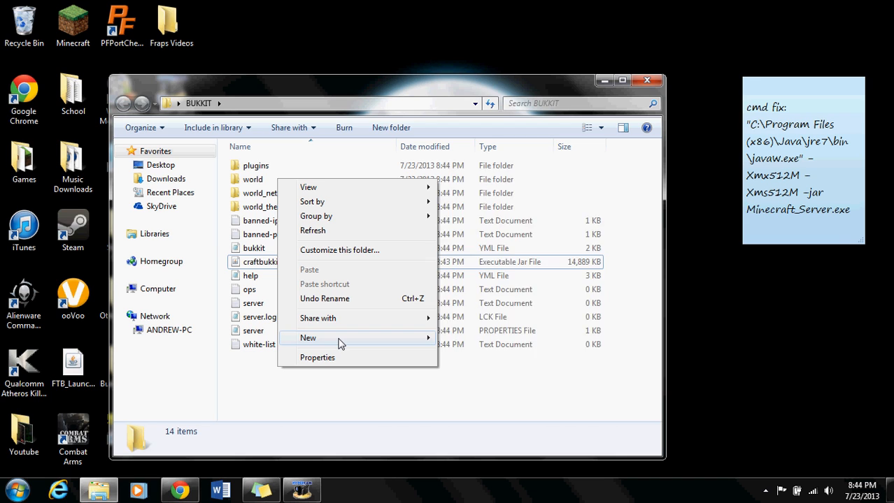
Step: Paste the Java 512M launch command into a new text document, ending it with -jar craftbukkit.jar
{"action": "left_click", "coordinate": [307, 337]}
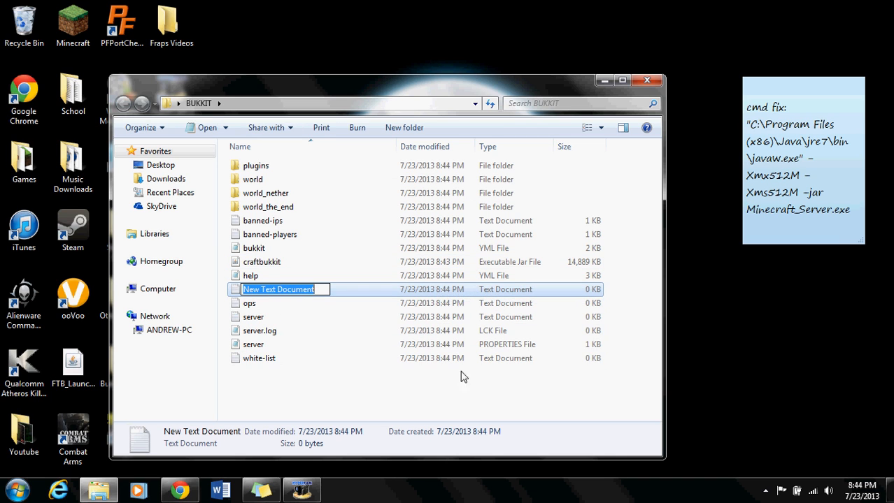
{"action": "double_click", "coordinate": [278, 288]}
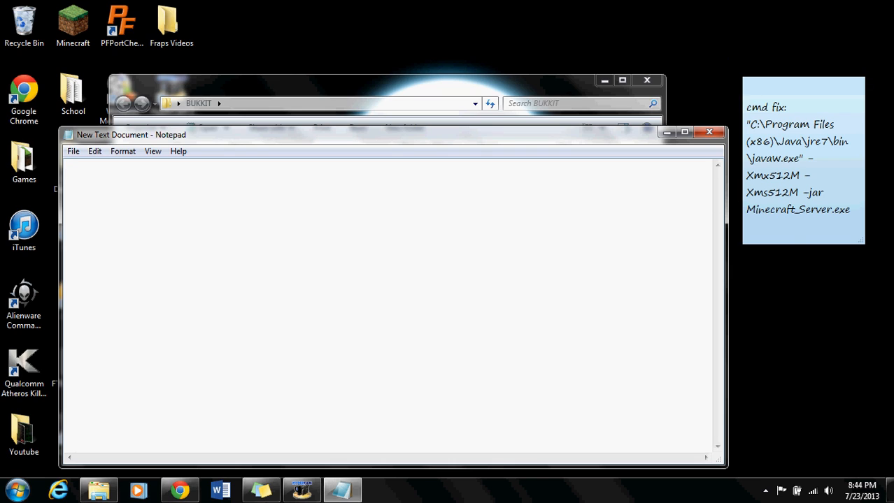
{"action": "mouse_move", "coordinate": [280, 182]}
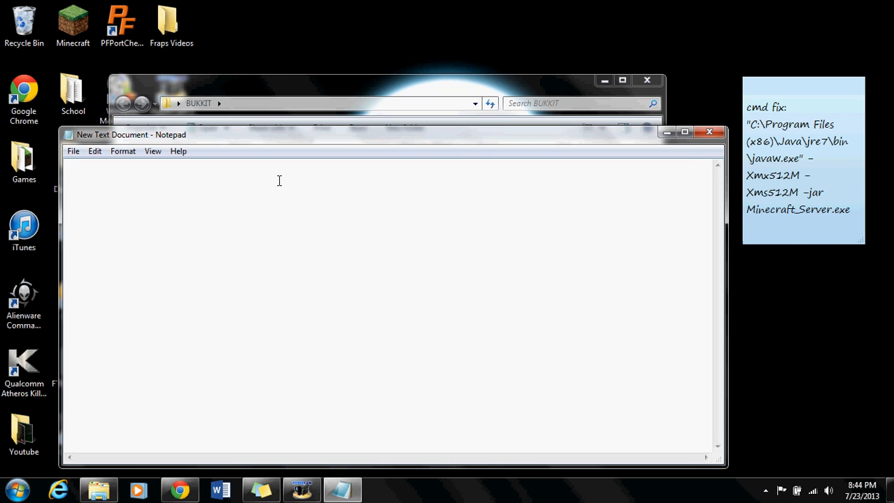
{"action": "mouse_move", "coordinate": [182, 182]}
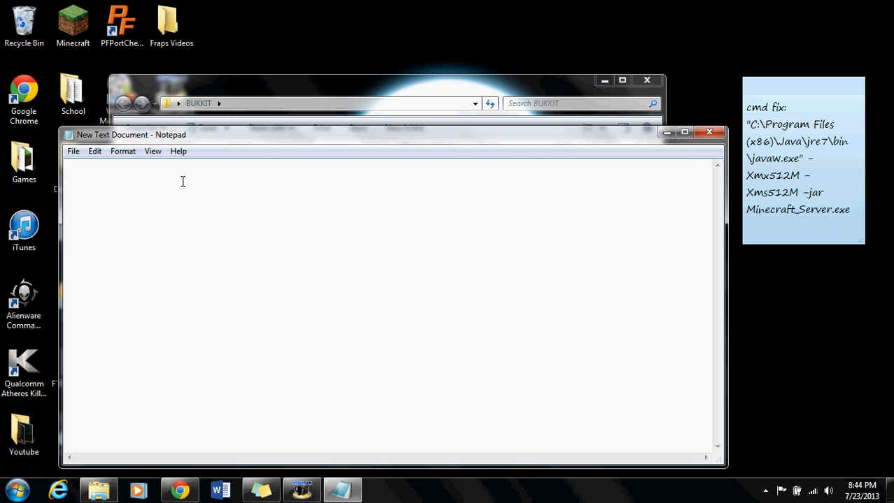
{"action": "right_click", "coordinate": [182, 182]}
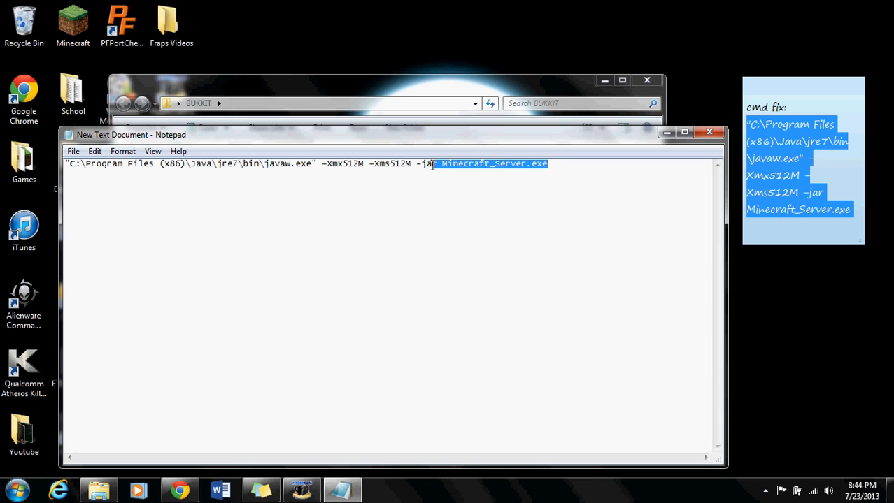
{"action": "key", "text": "Delete"}
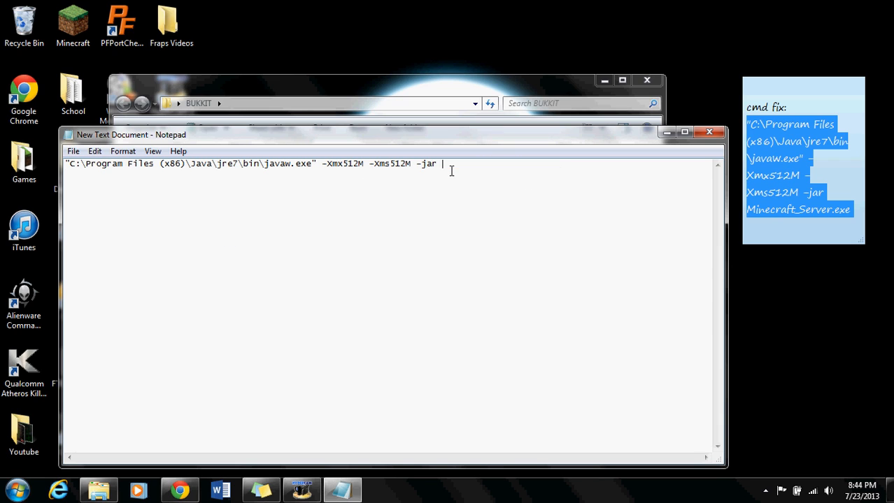
{"action": "type", "text": "craftbu"}
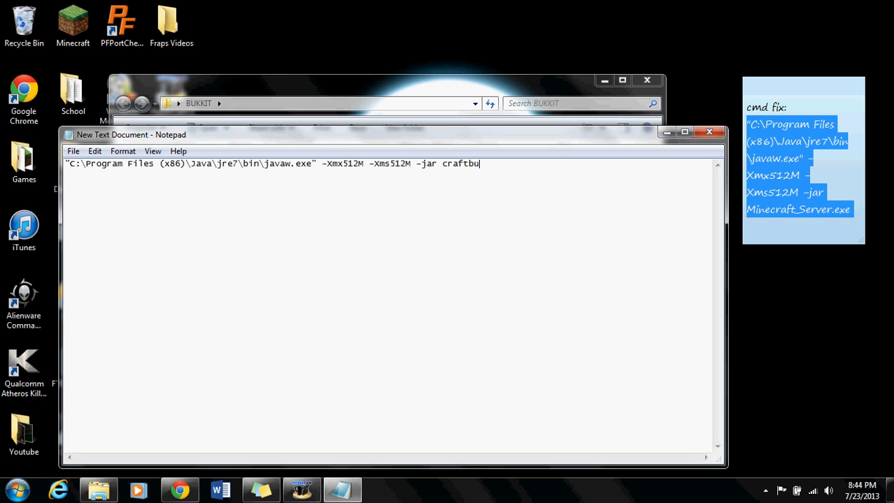
{"action": "type", "text": "kkit.jar"}
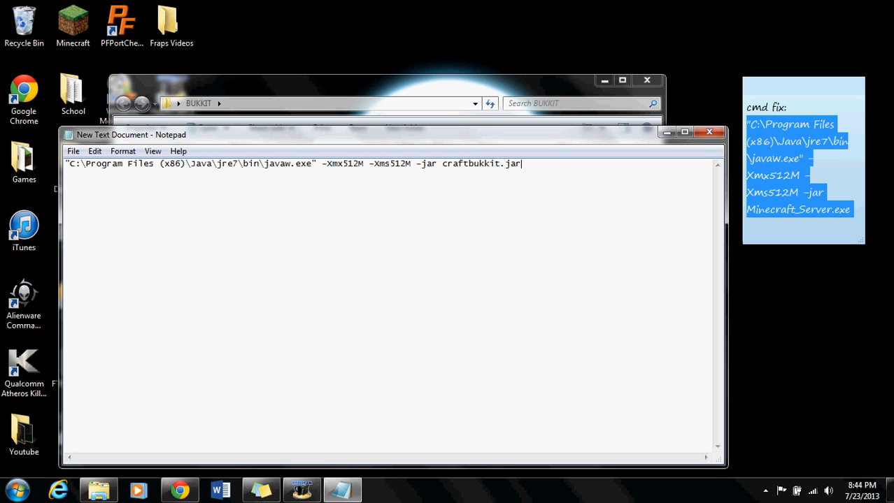
{"action": "mouse_move", "coordinate": [147, 204]}
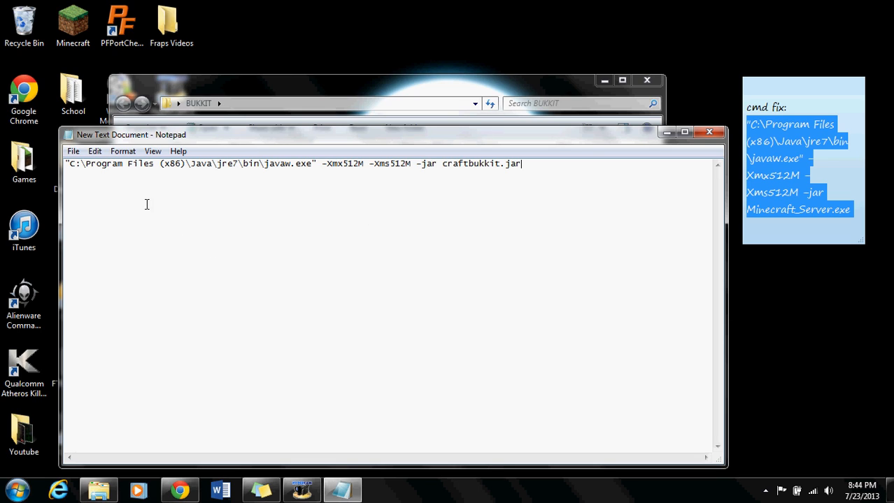
Step: Save the command as run.bat with Save as type set to All Files
{"action": "left_click", "coordinate": [73, 151]}
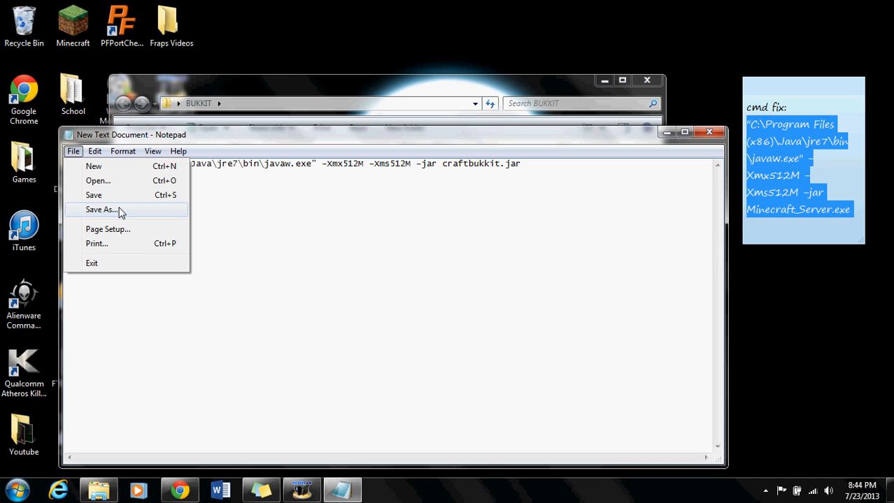
{"action": "left_click", "coordinate": [100, 210]}
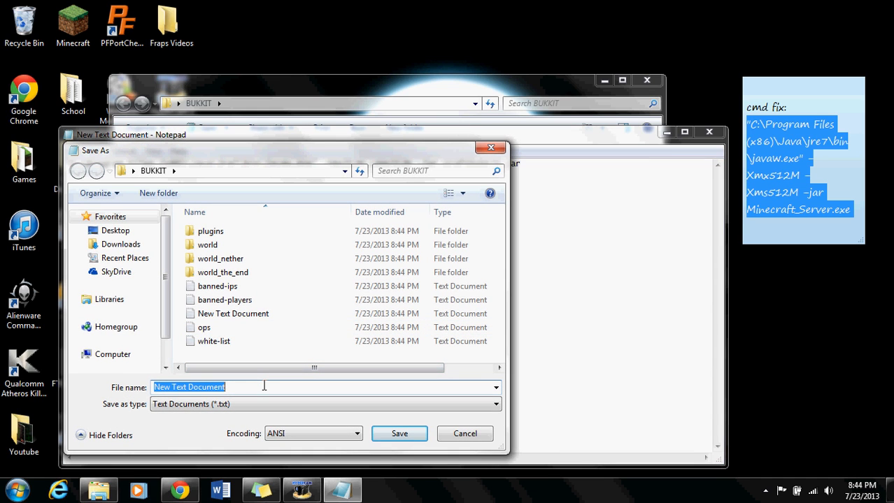
{"action": "type", "text": "run"}
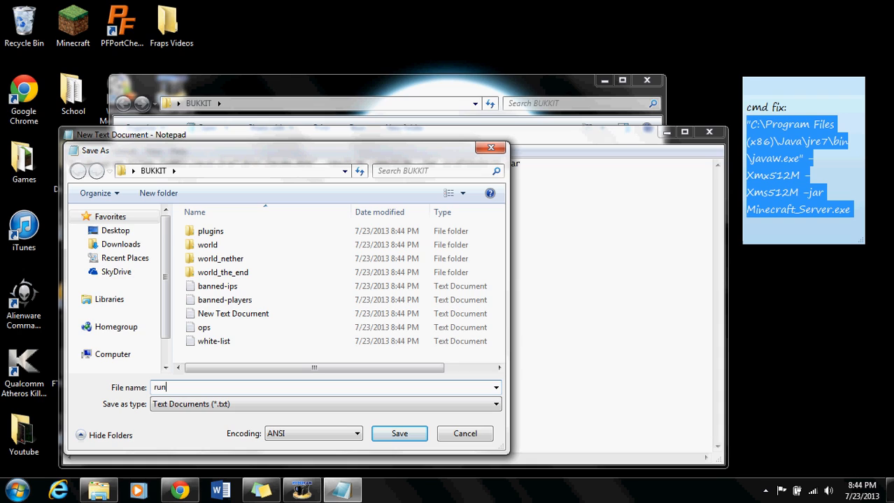
{"action": "type", "text": ".bat"}
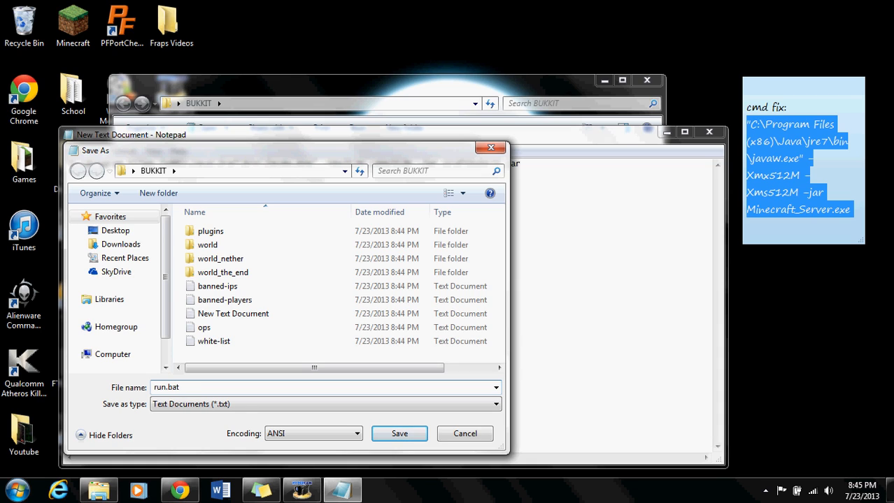
{"action": "left_click", "coordinate": [325, 404]}
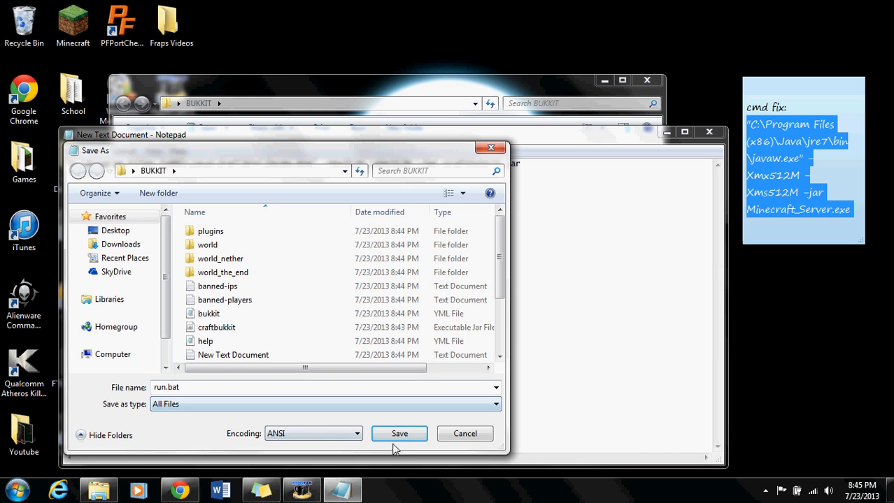
{"action": "left_click", "coordinate": [399, 433]}
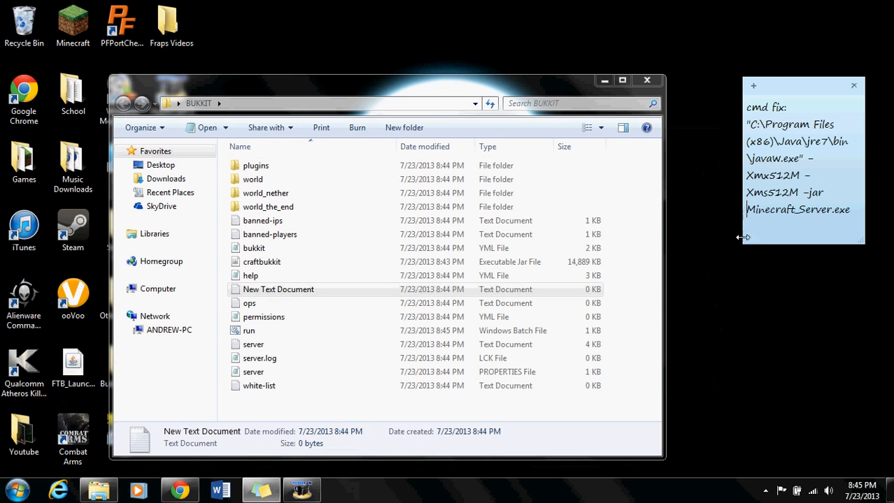
Step: Launch run.bat from the BUKKIT folder to start the craftbukkit.jar server in cmd
{"action": "left_click", "coordinate": [249, 330]}
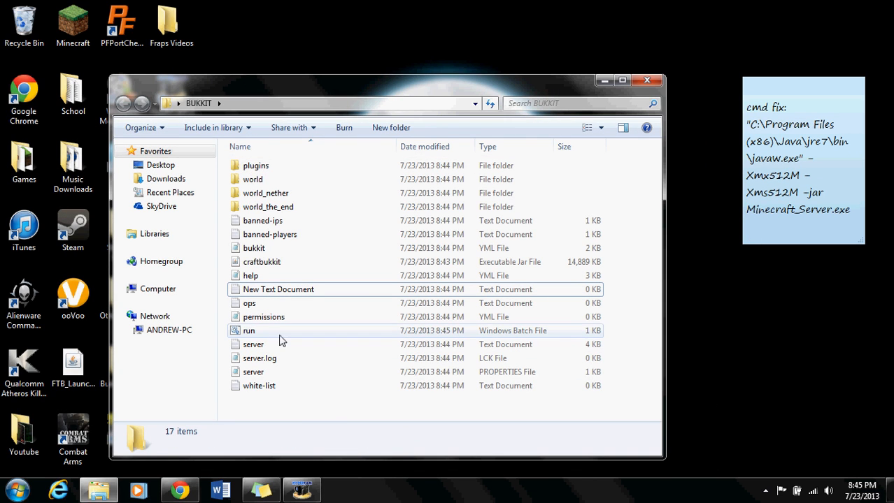
{"action": "double_click", "coordinate": [249, 330]}
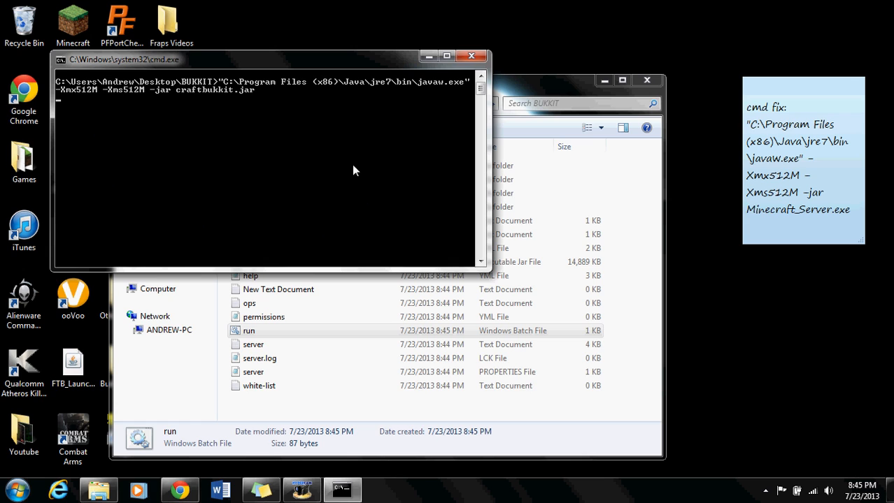